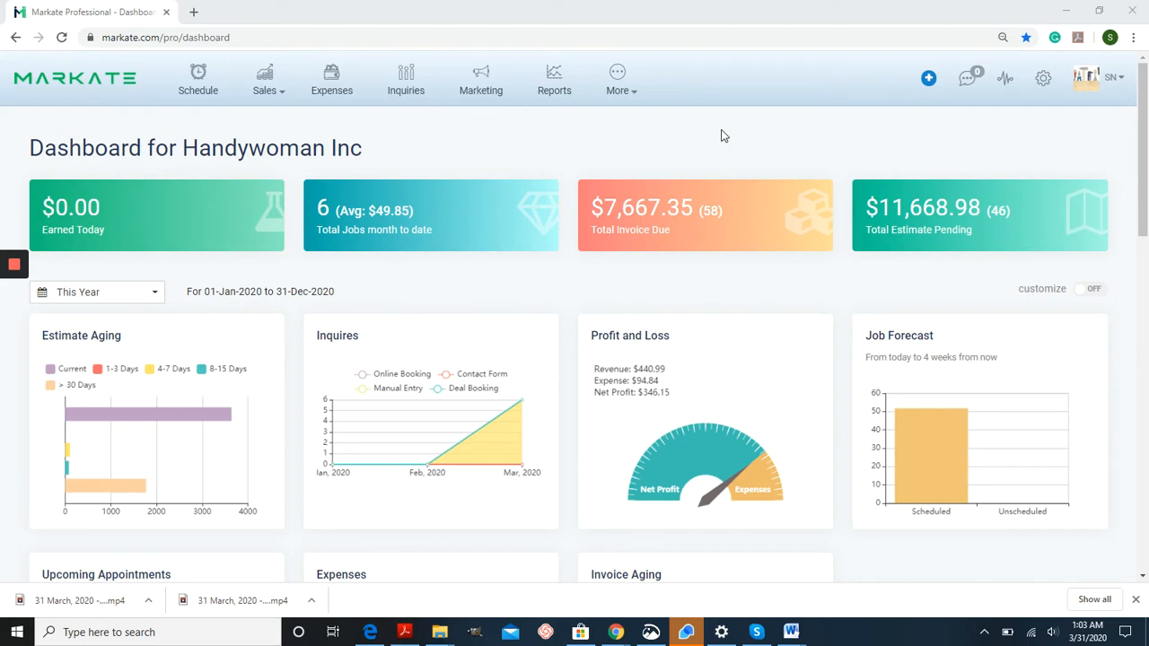
mouse_move(1038, 100)
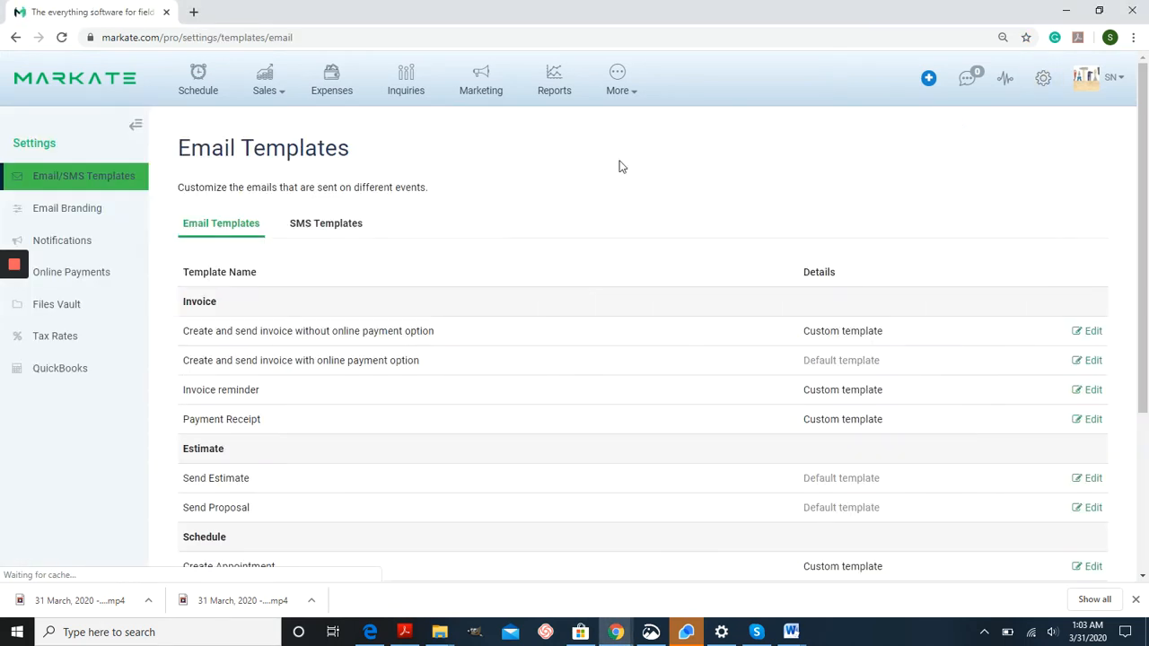
Go to the Online Payments settings from the left settings menu.
click(72, 273)
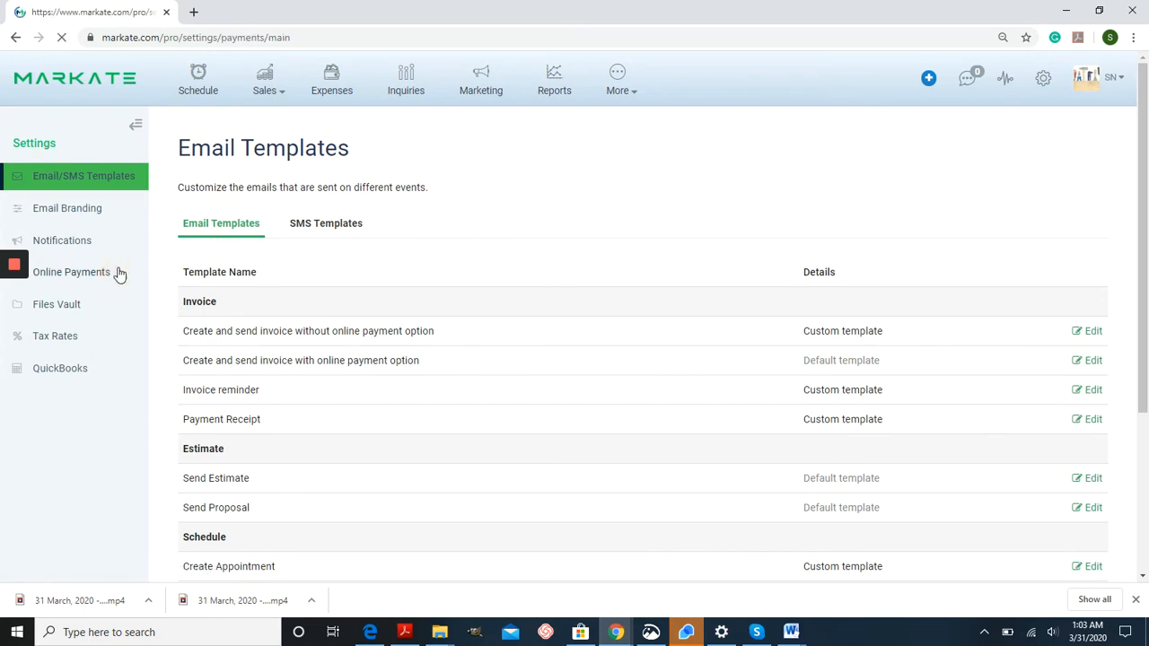
Navigate via Sales > Invoices to the invoice settings page showing next invoice number 558814.
click(71, 273)
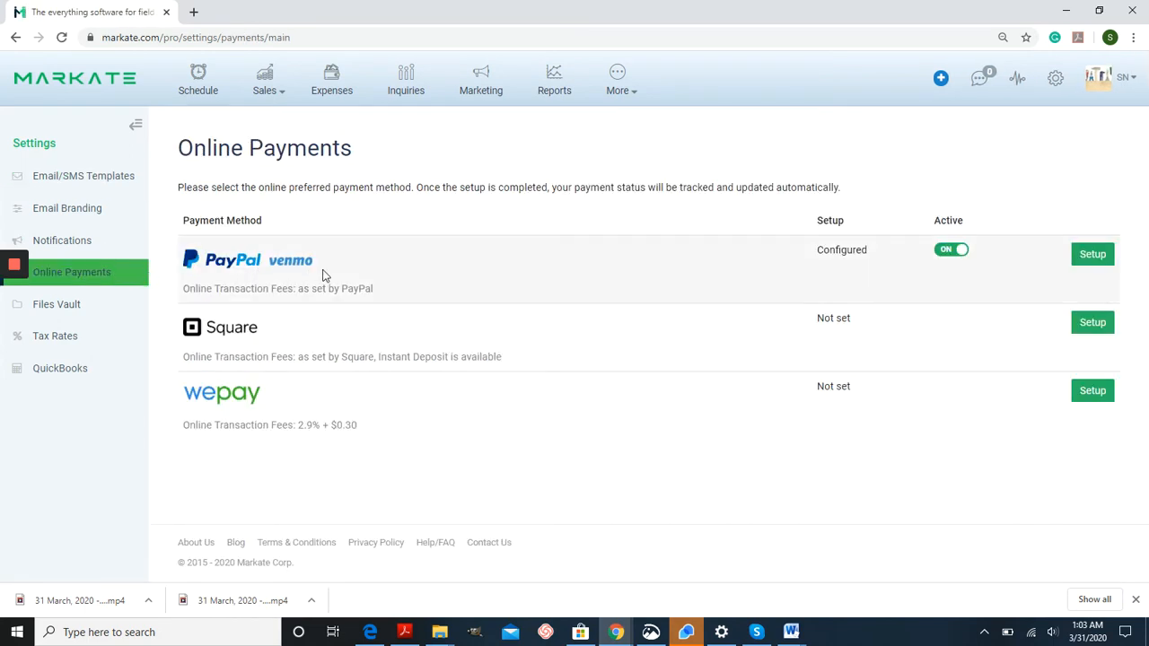
mouse_move(322, 424)
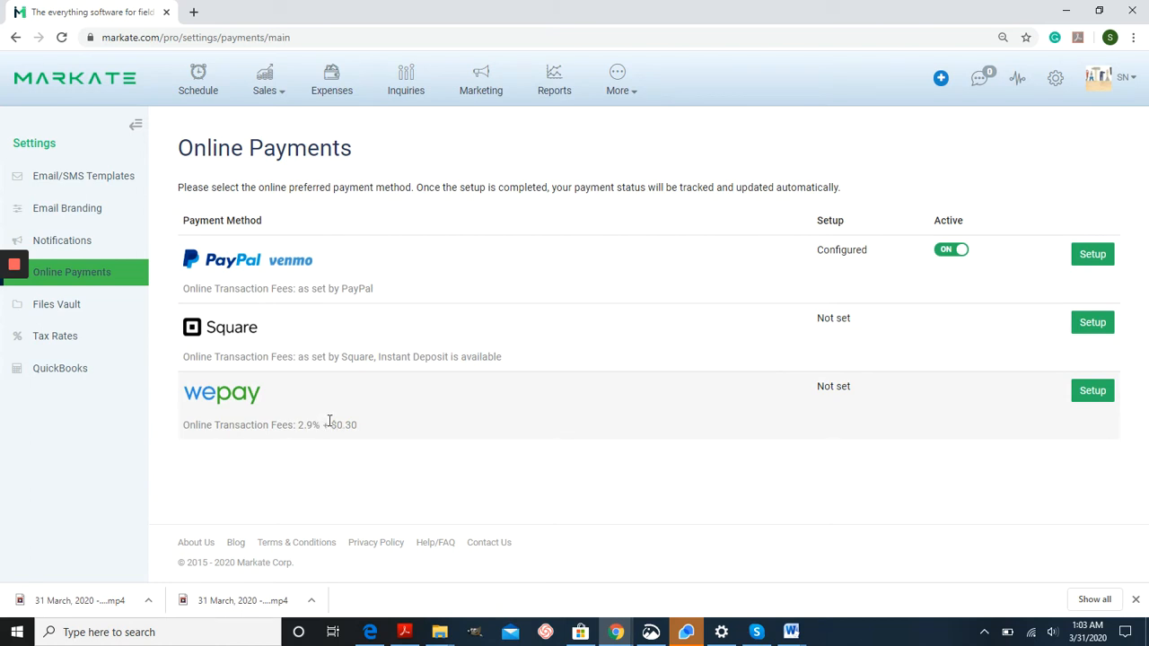
mouse_move(322, 453)
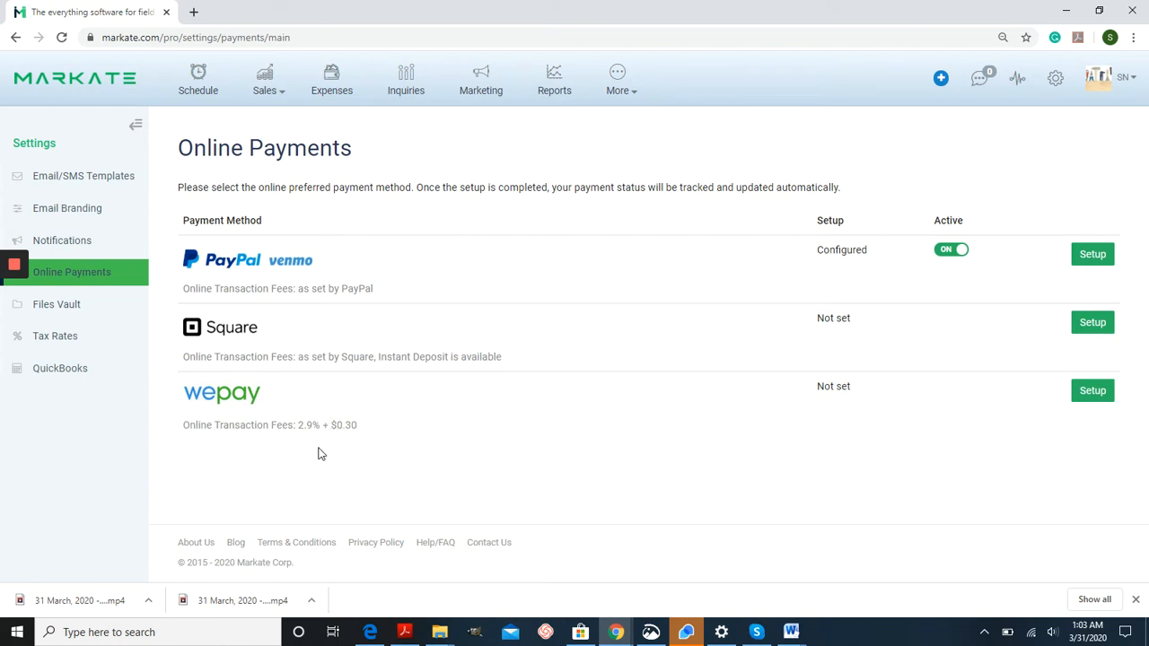
mouse_move(323, 452)
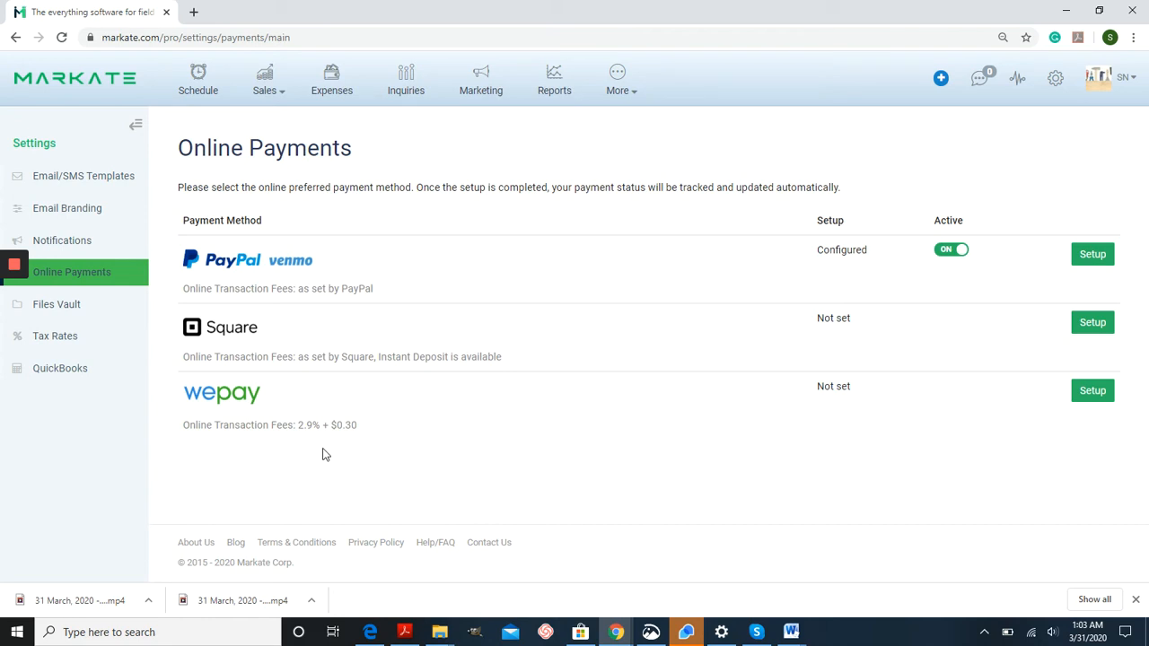
mouse_move(417, 151)
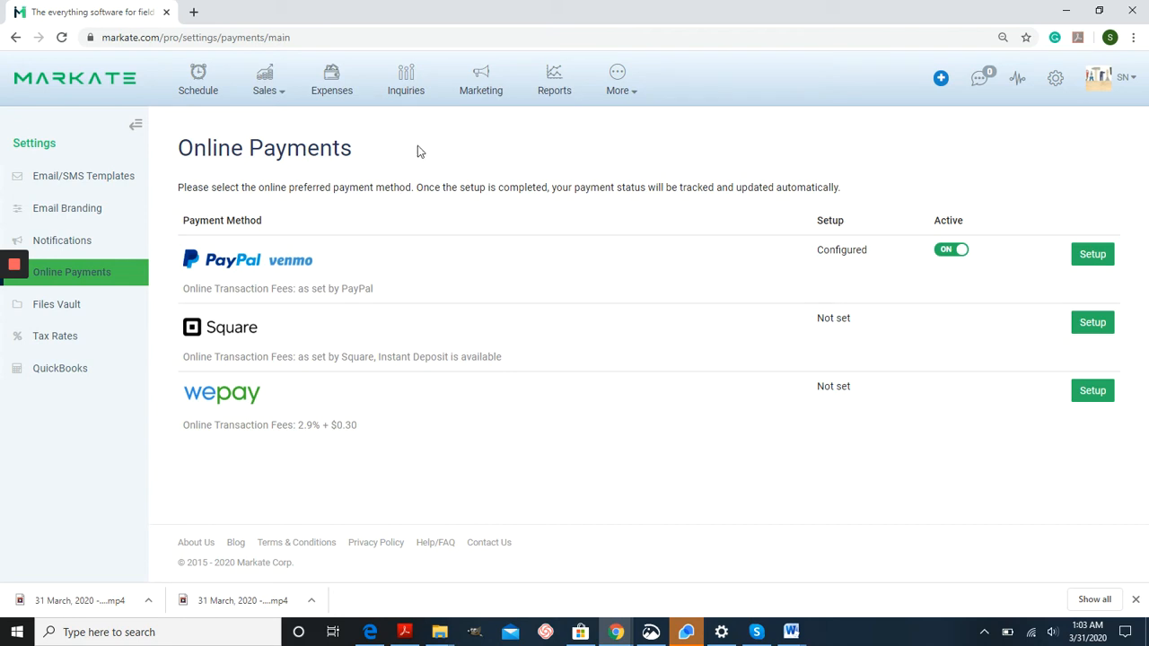
mouse_move(415, 153)
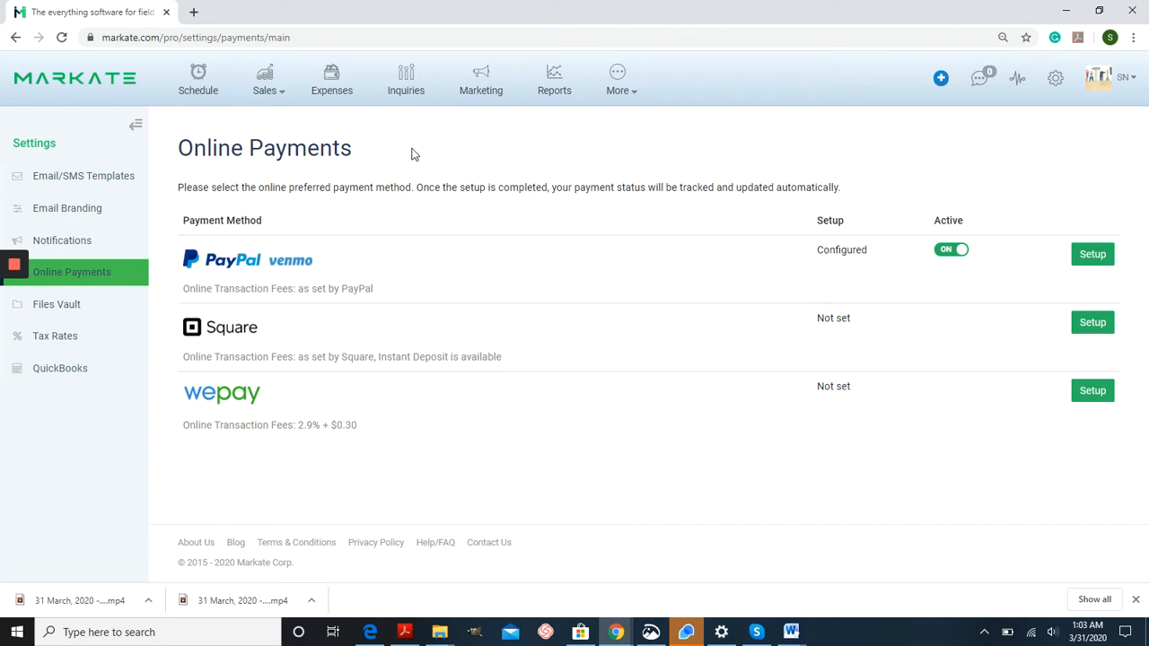
click(264, 79)
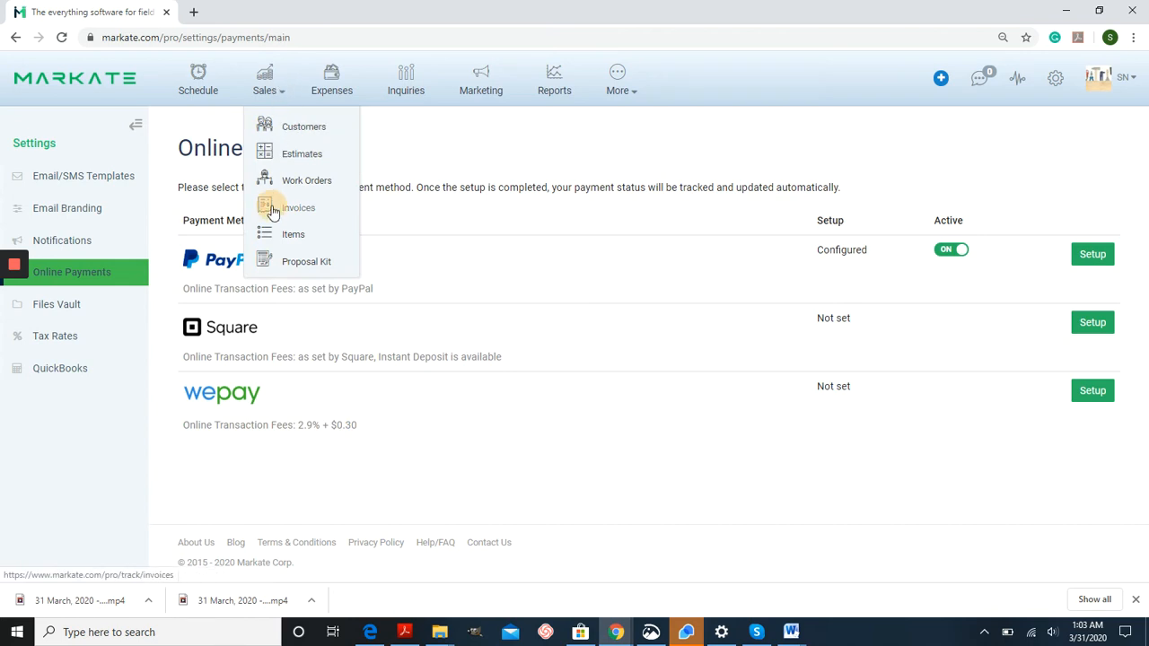
click(298, 208)
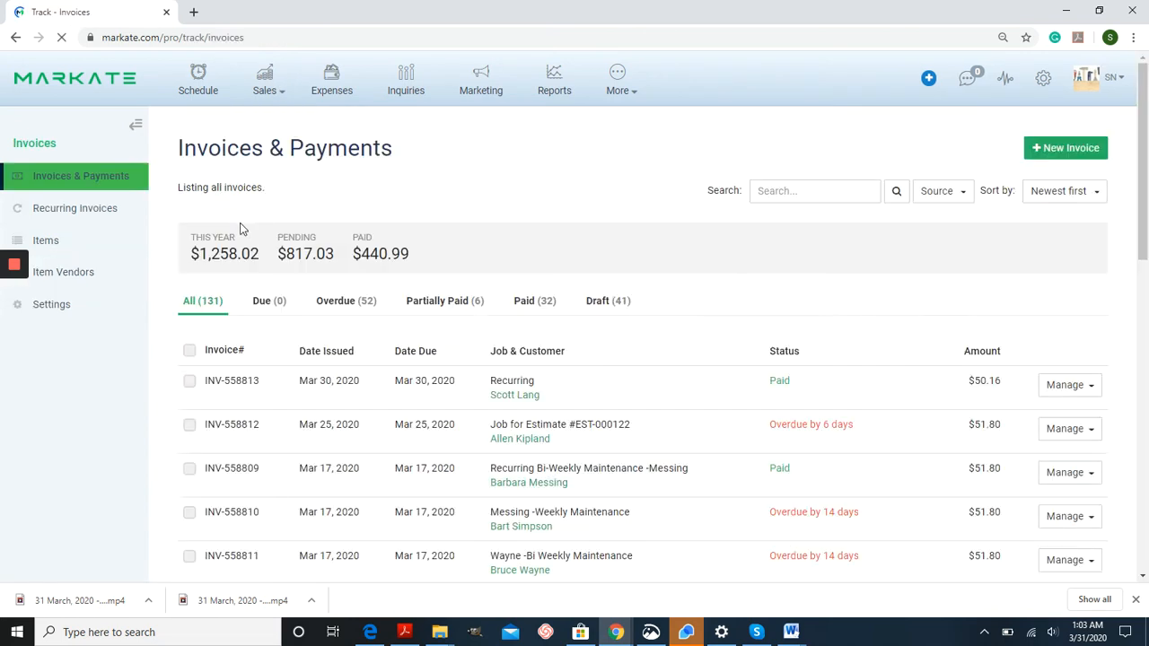
click(51, 305)
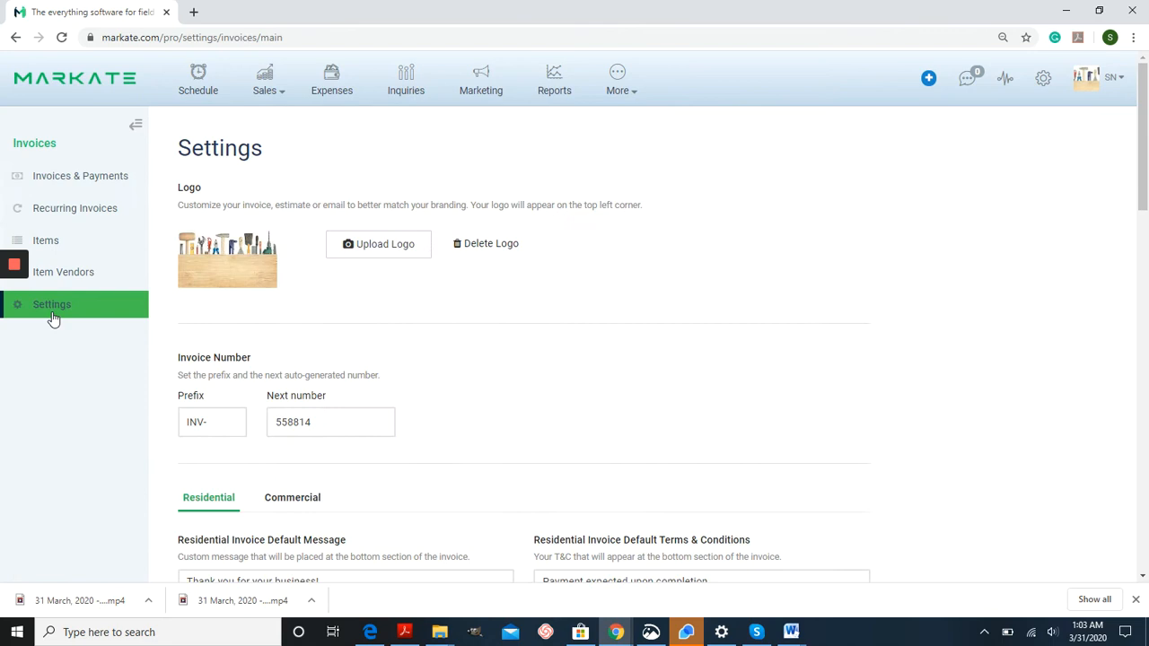
Confirm the 3.00% Payment Fee Percent and save the invoice settings.
scroll(down, 3)
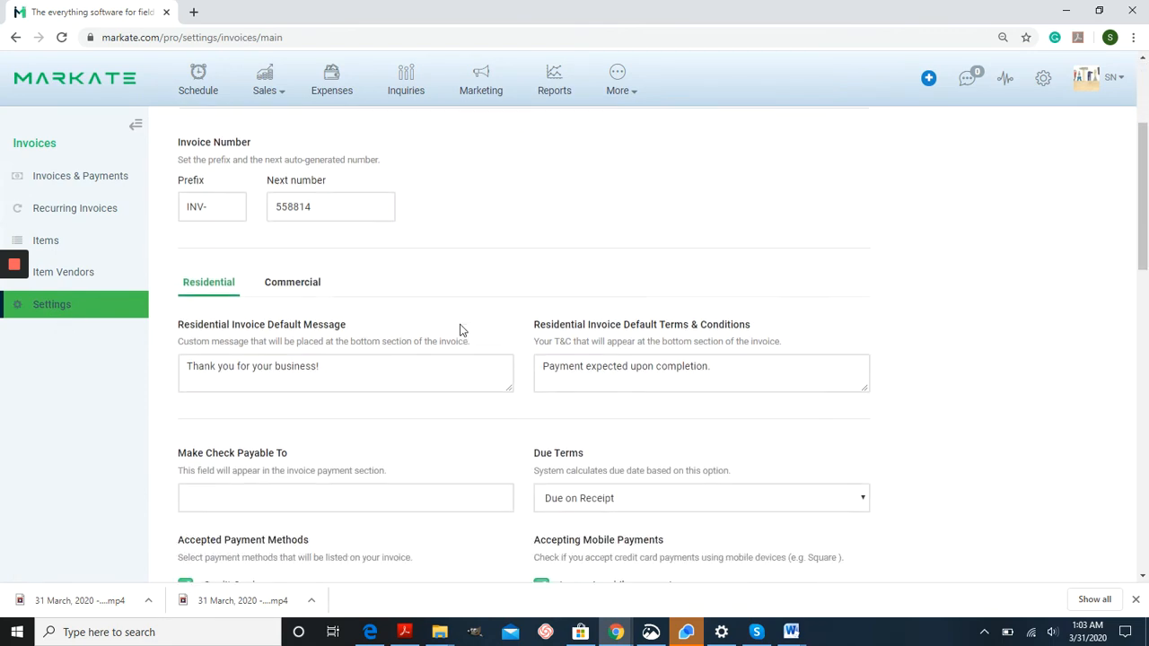
scroll(down, 3)
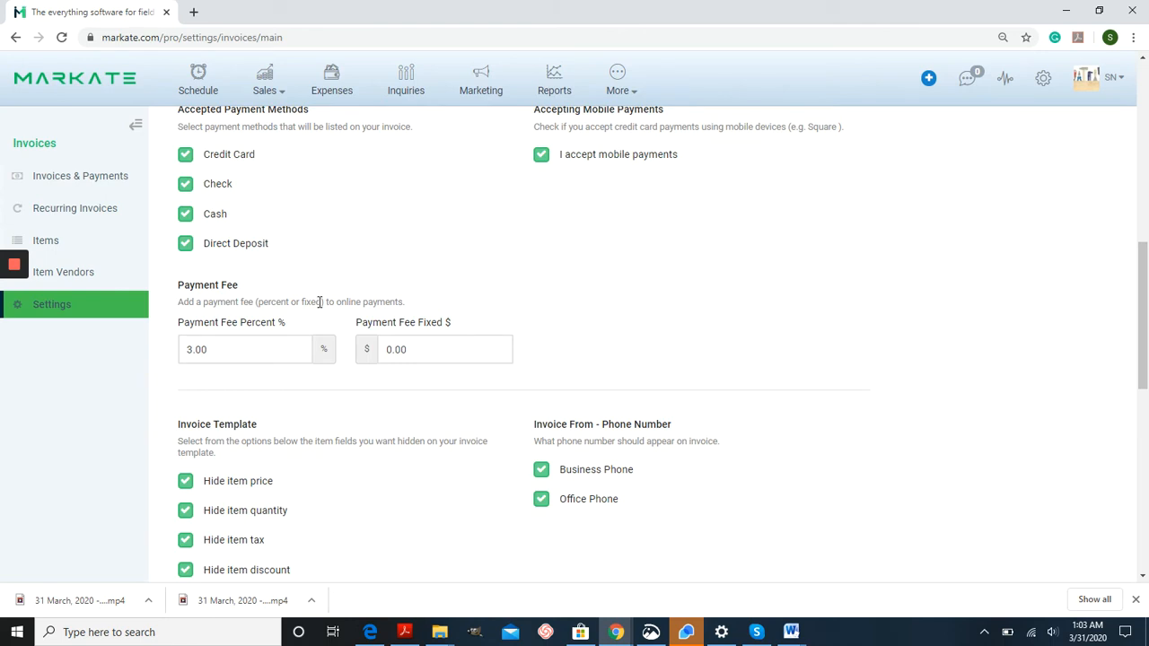
mouse_move(285, 333)
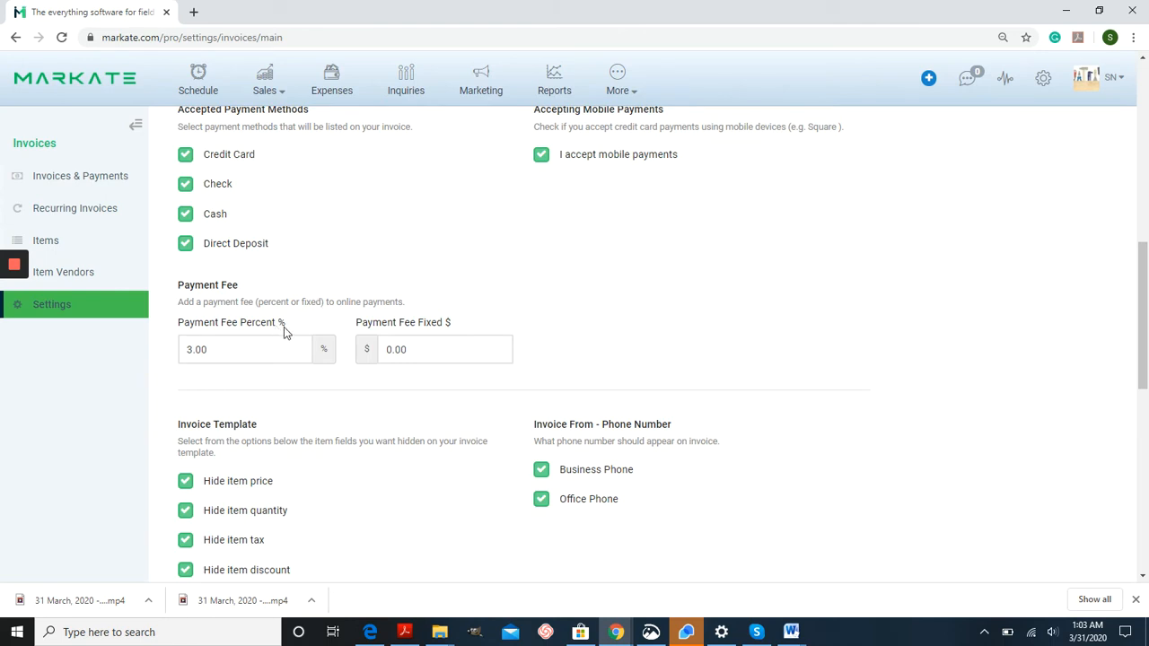
mouse_move(474, 330)
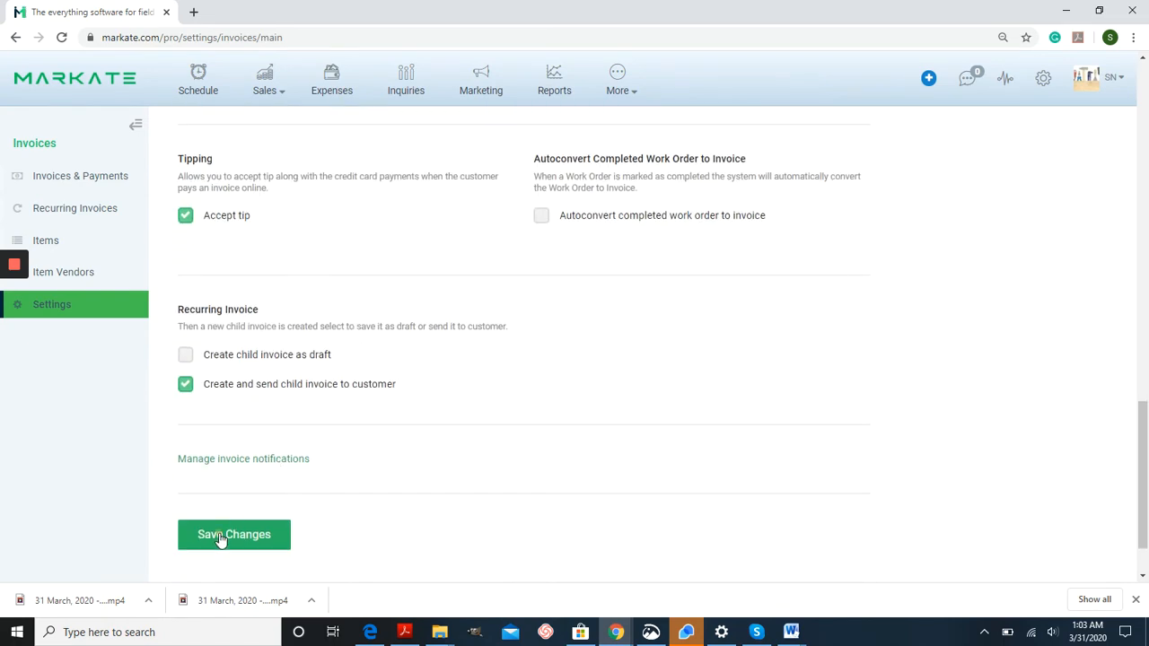
click(233, 535)
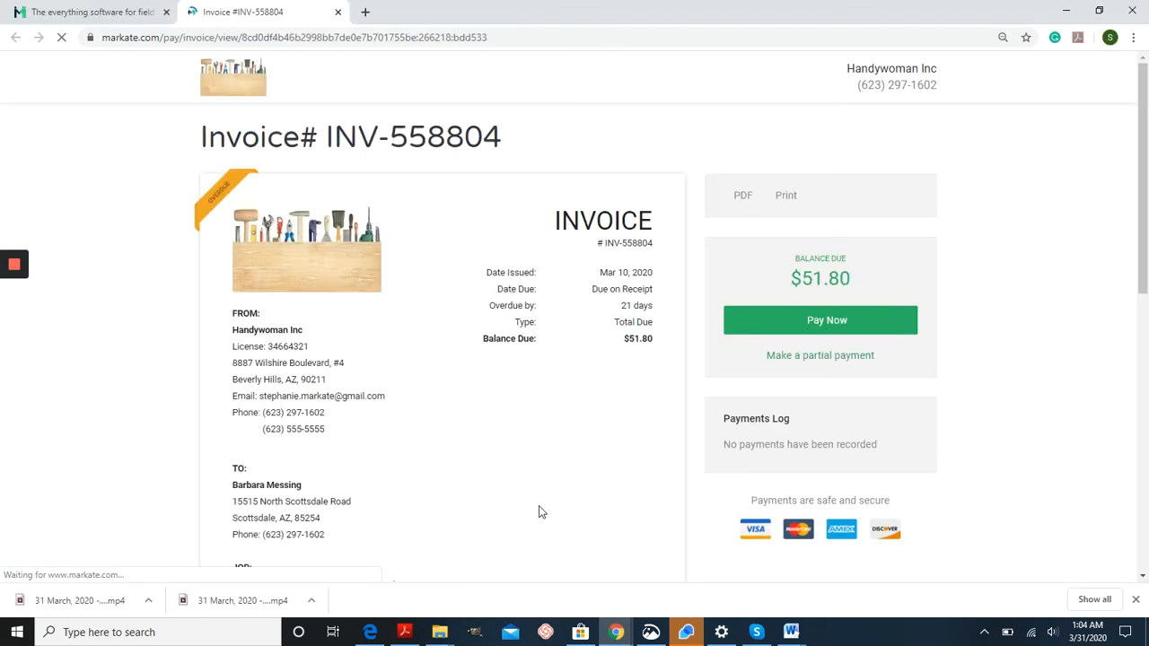
Start paying invoice INV-558804 online via Pay Now from the $51.80 balance view.
scroll(down, 3)
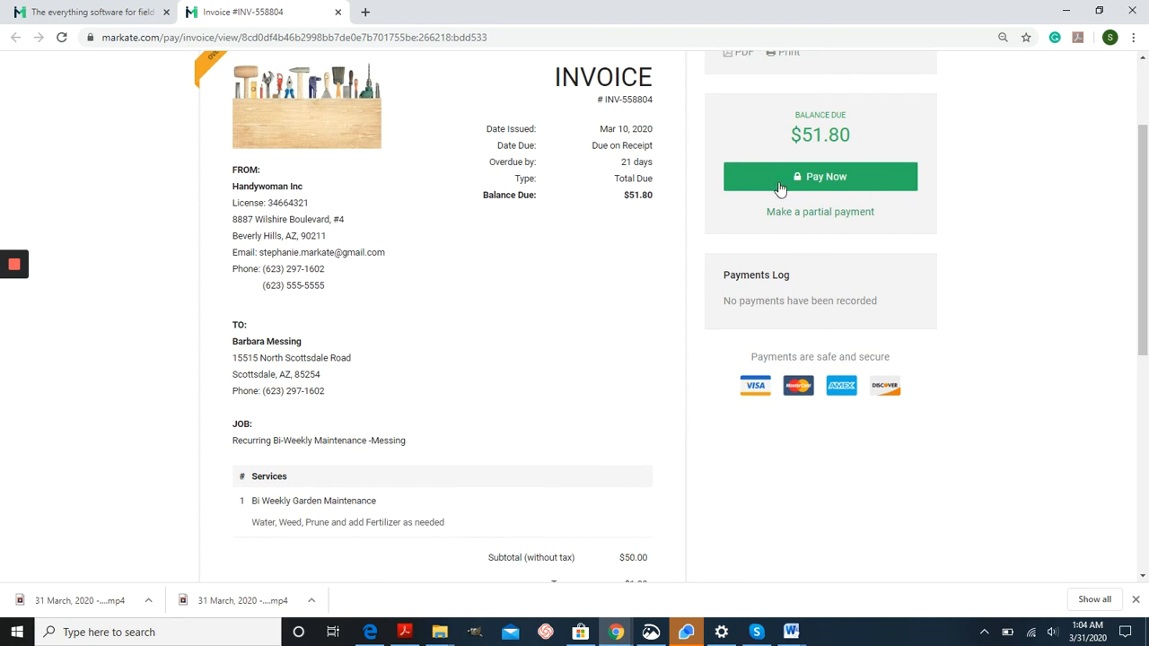
click(819, 176)
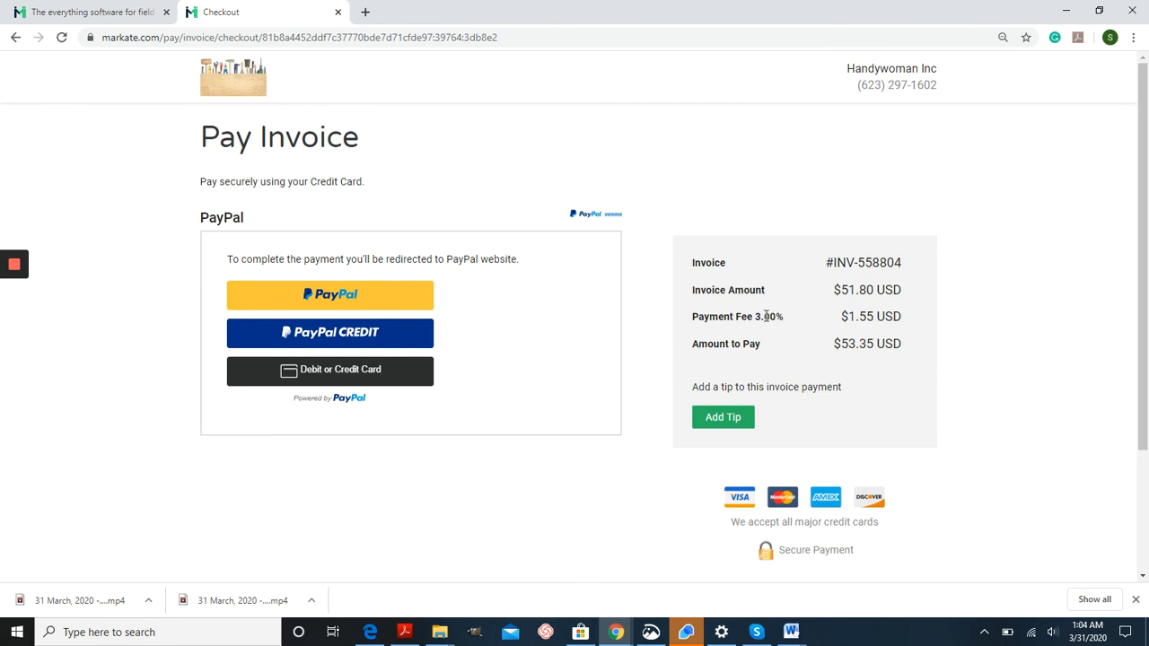
mouse_move(762, 321)
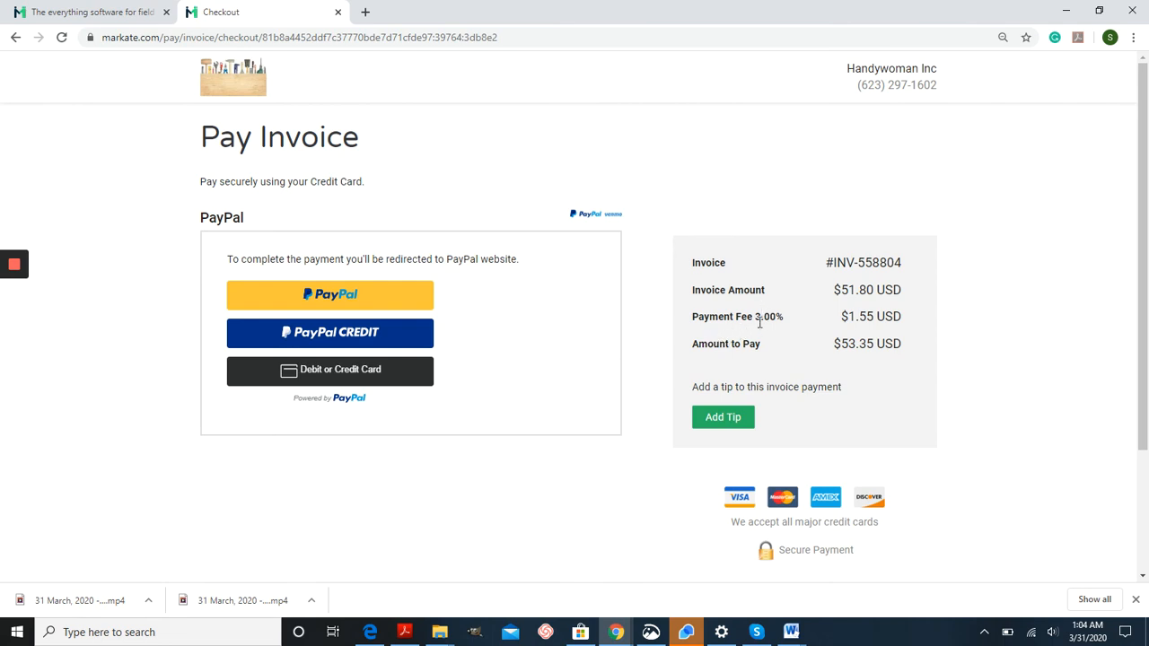
mouse_move(914, 330)
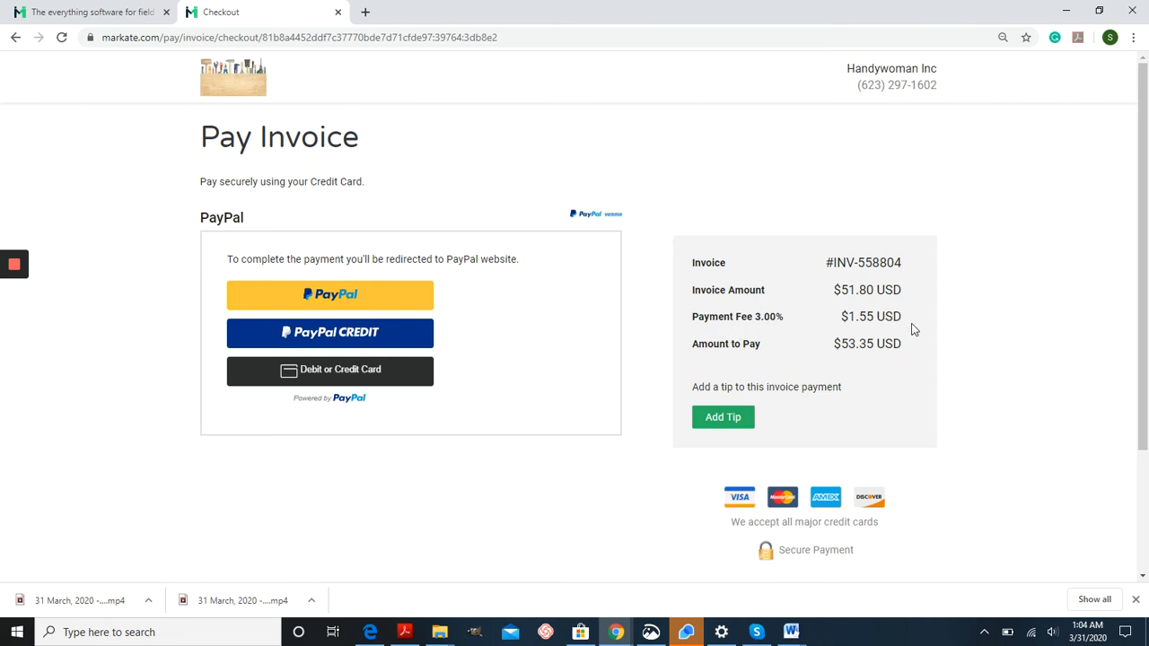
mouse_move(911, 373)
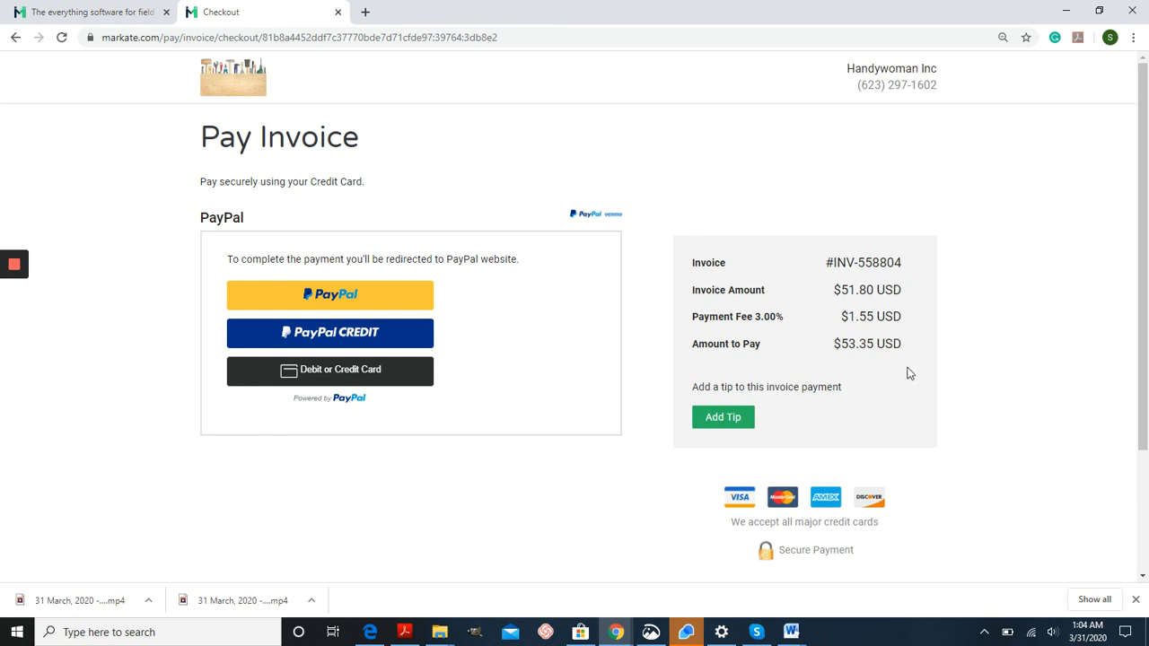
mouse_move(529, 348)
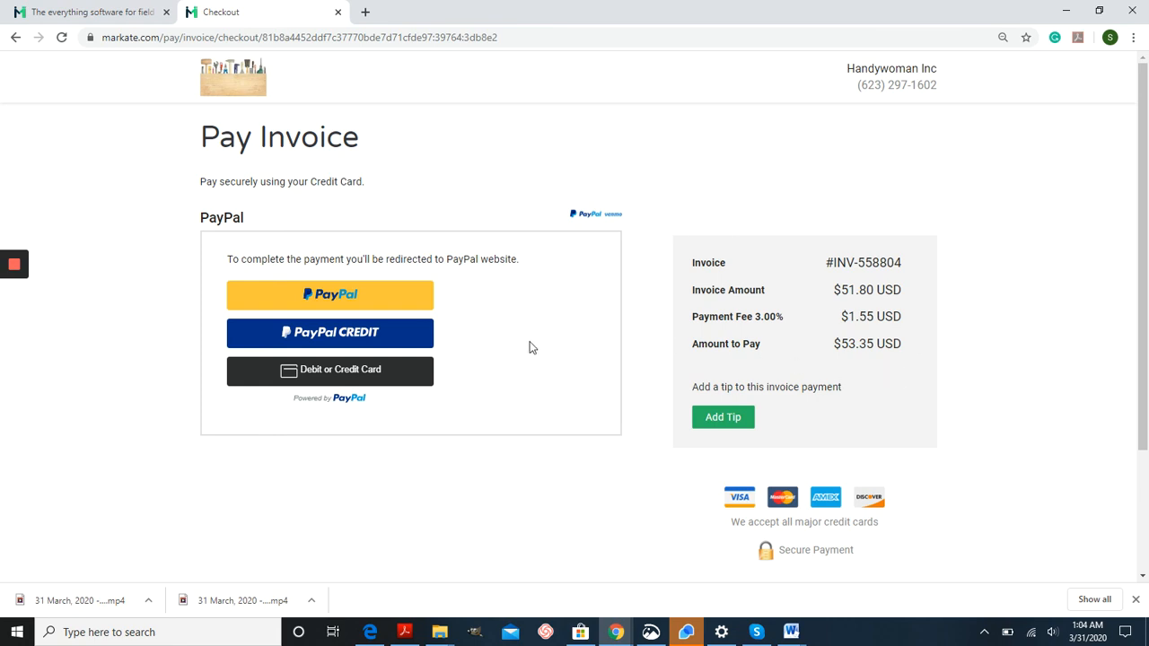
mouse_move(566, 319)
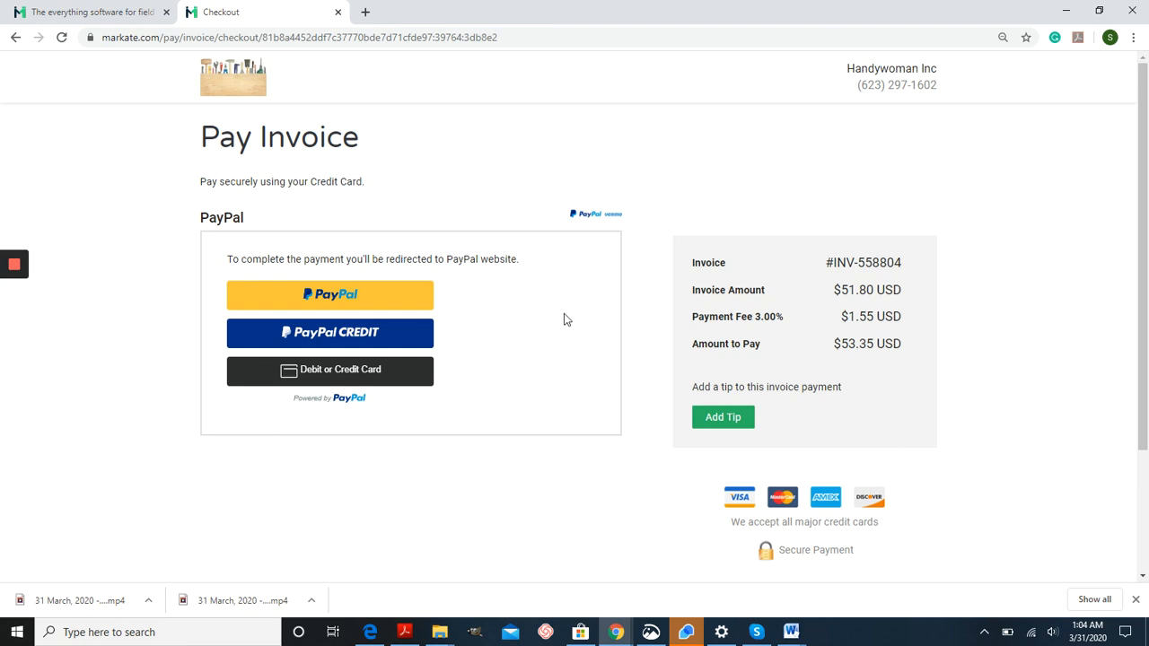